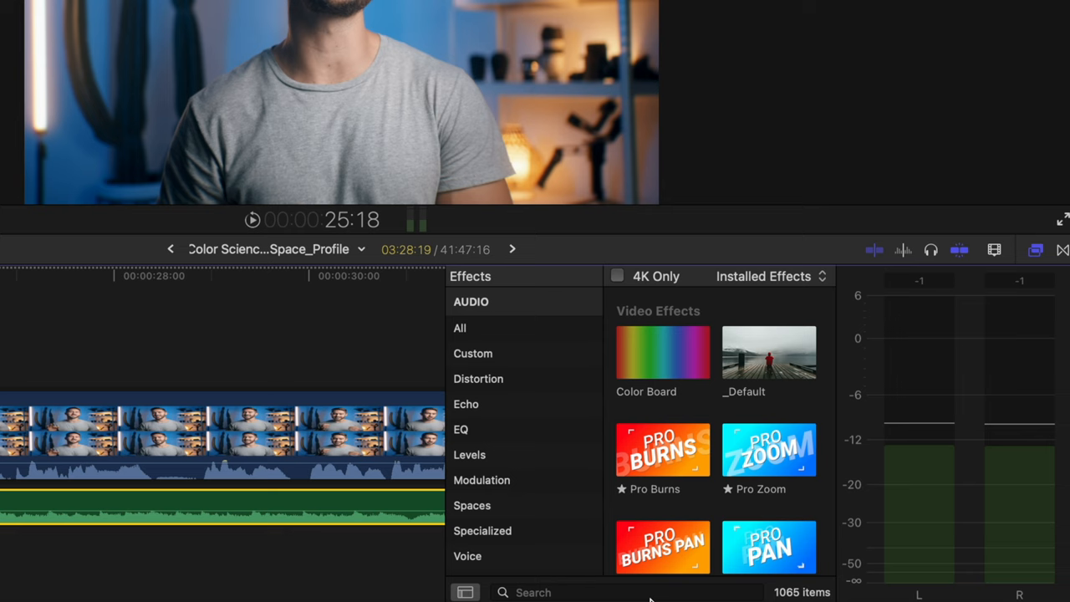
- Search the audio effects for 'channel' to locate Channel EQ
text(channel)
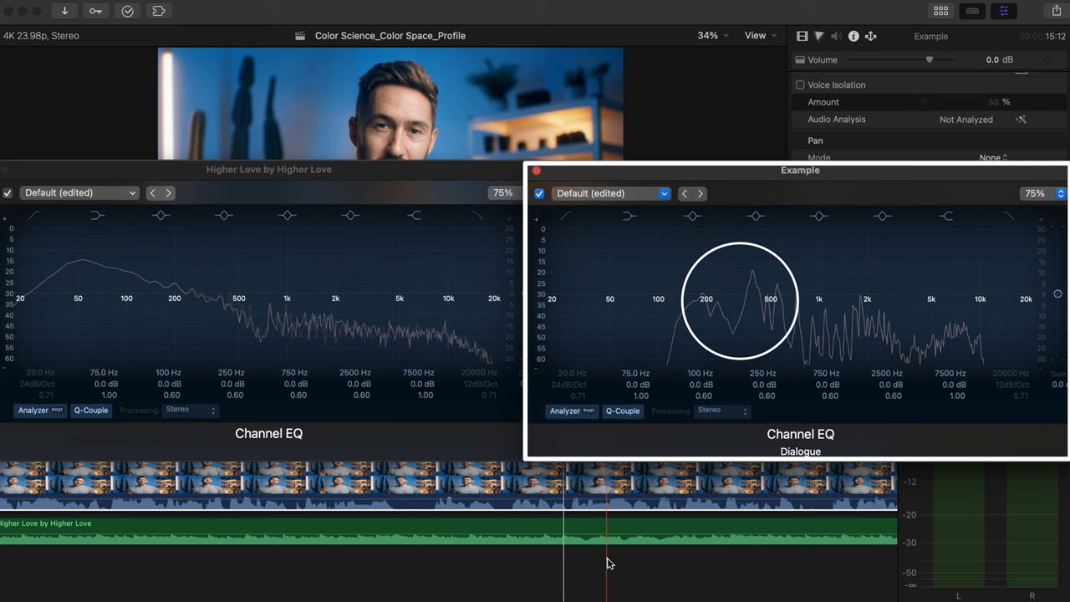
- In the music clip's Channel EQ, cut 250 Hz to about -24 dB and 1160 Hz to -13 dB
click(158, 216)
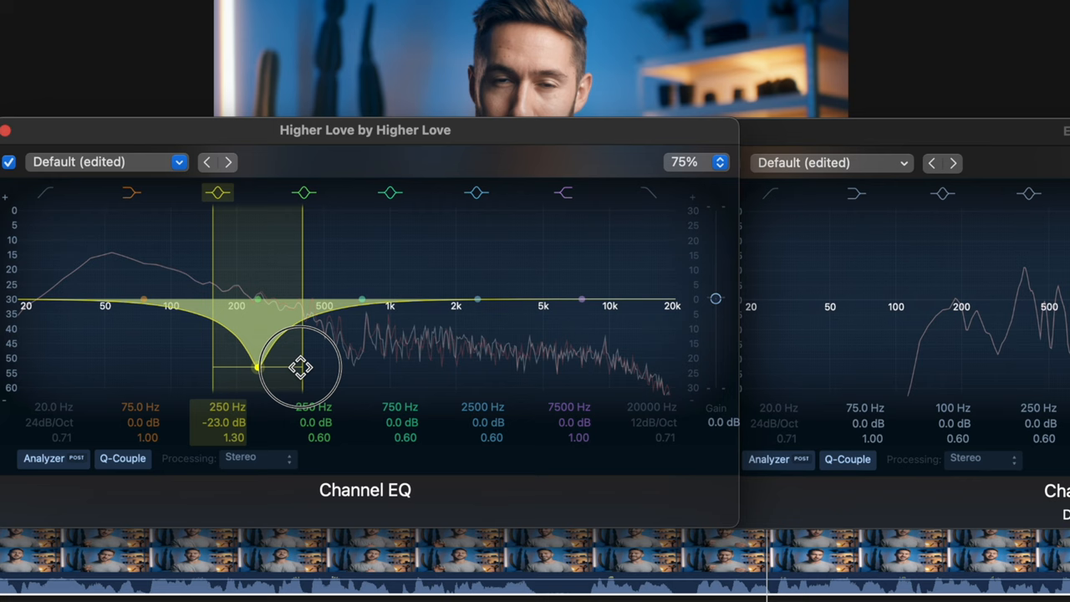
drag(298, 366, 259, 370)
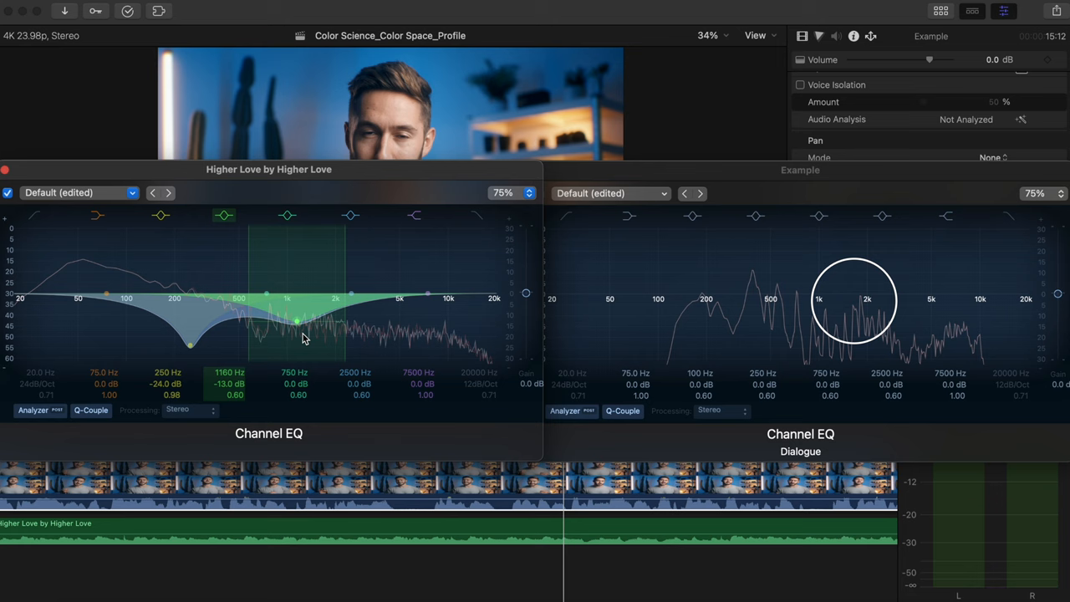
drag(297, 320, 309, 339)
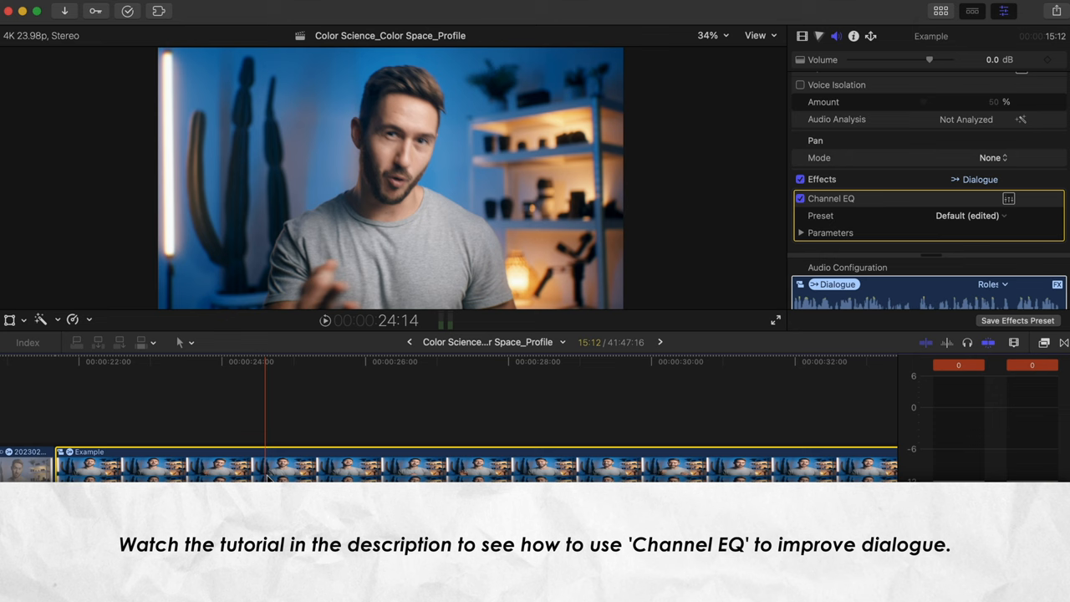
- Save the music clip's edited Channel EQ as an effects preset from the Audio Inspector
click(1016, 320)
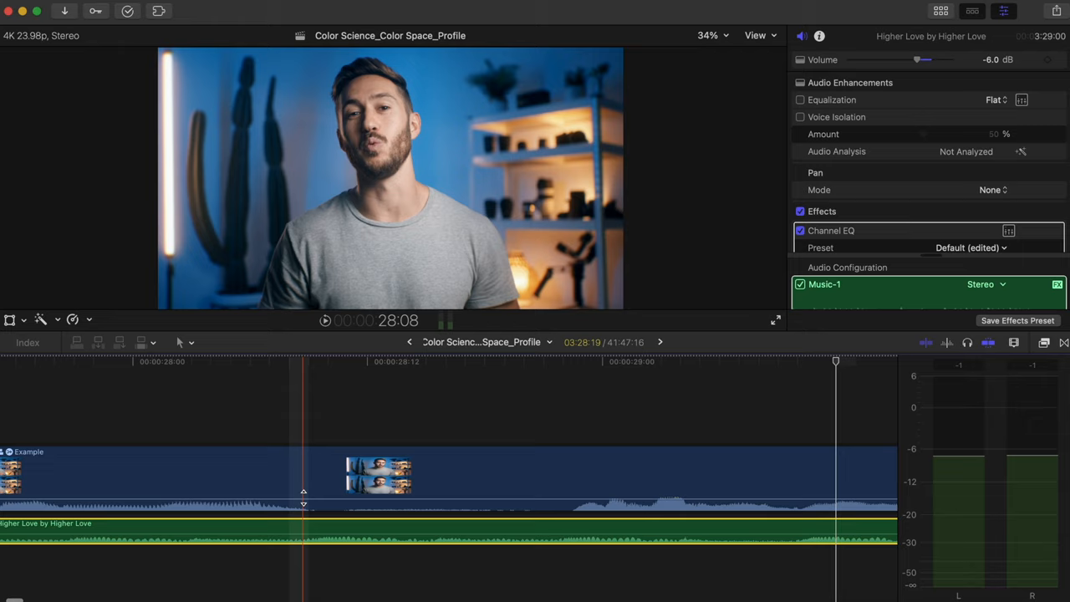
- Select the music over the dialogue gap with the Range tool and raise its volume
key(r)
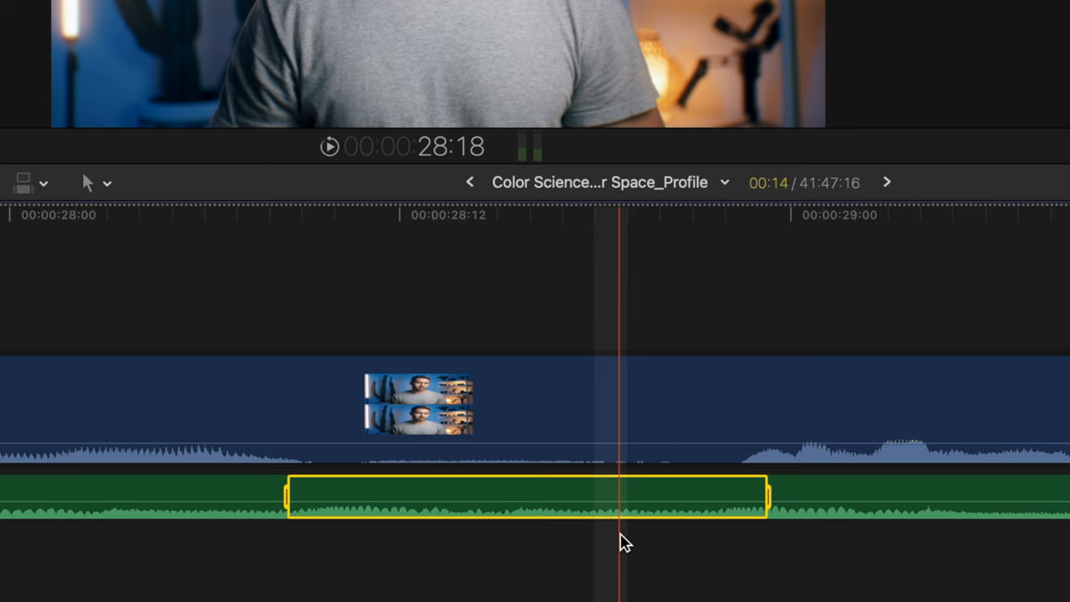
drag(623, 497, 597, 527)
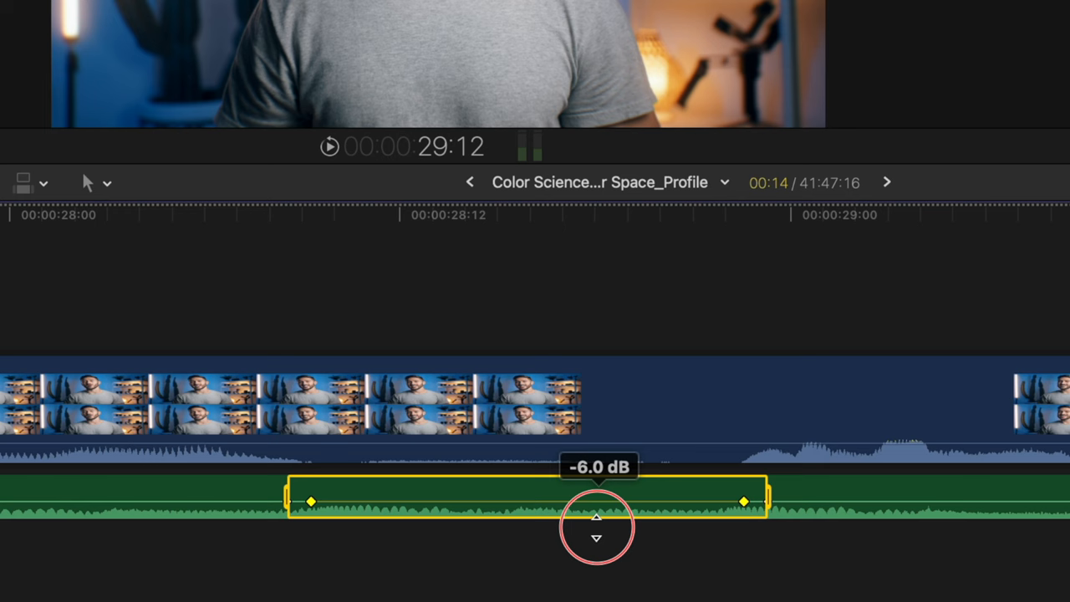